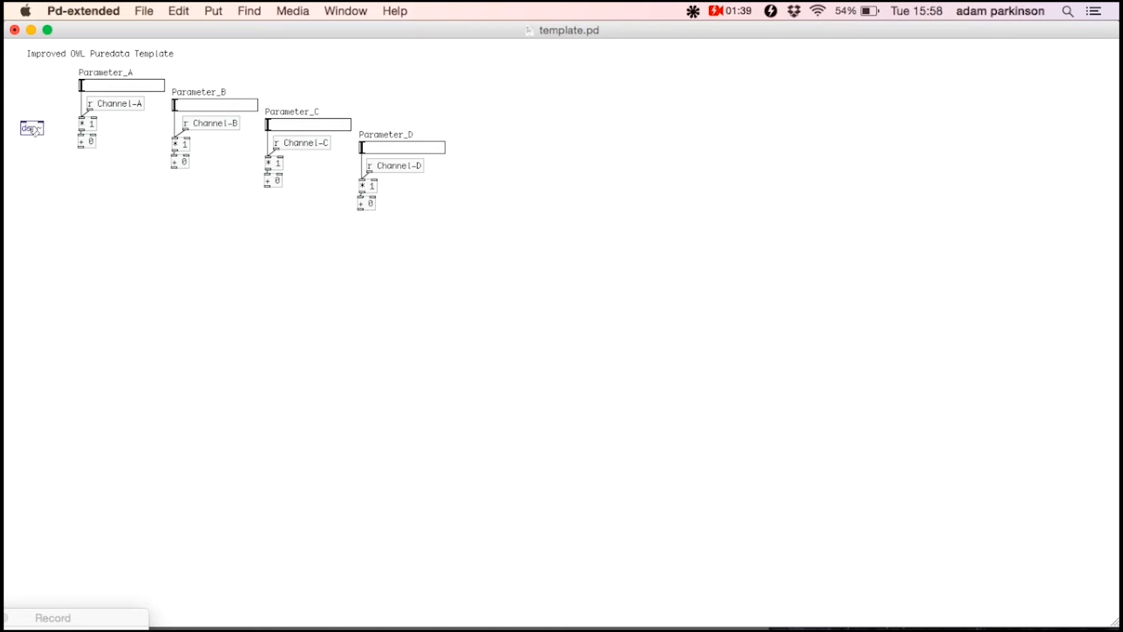
Move dac~ lower and change Parameter_A's multiplier from * 1 to * 128.
drag(32, 127, 179, 417)
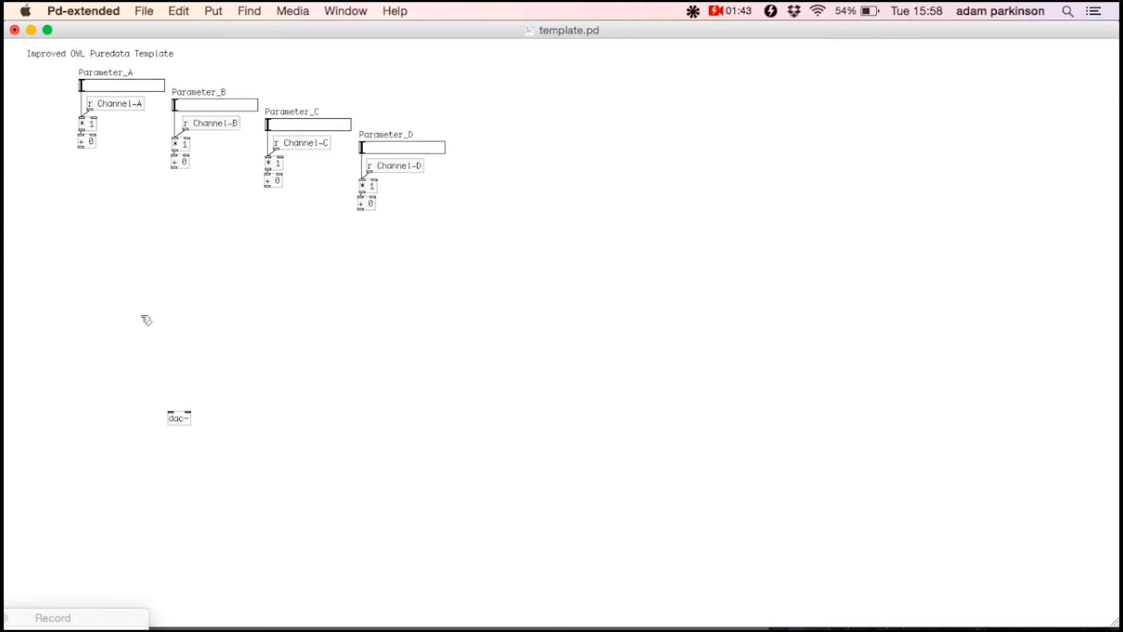
mouse_move(113, 261)
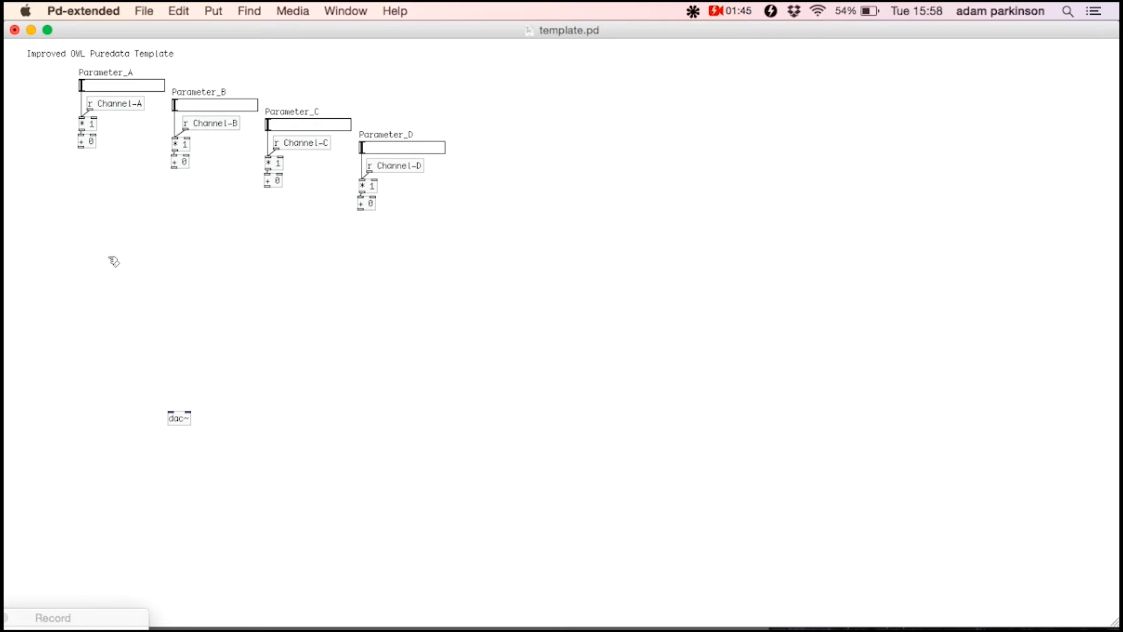
mouse_move(80, 246)
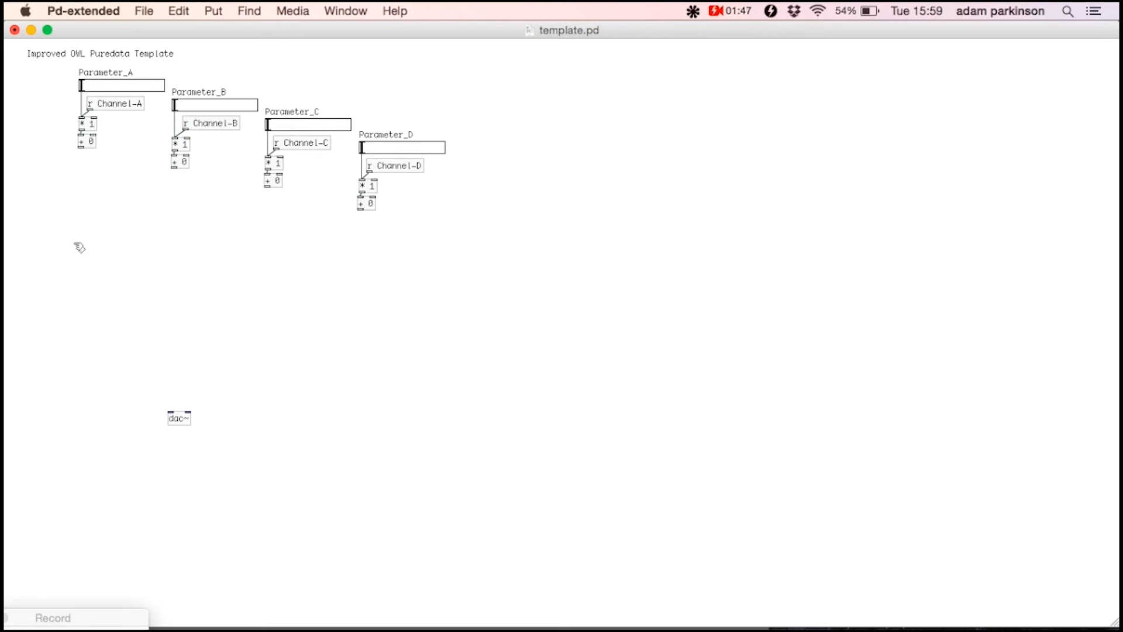
click(85, 125)
text(mtof)
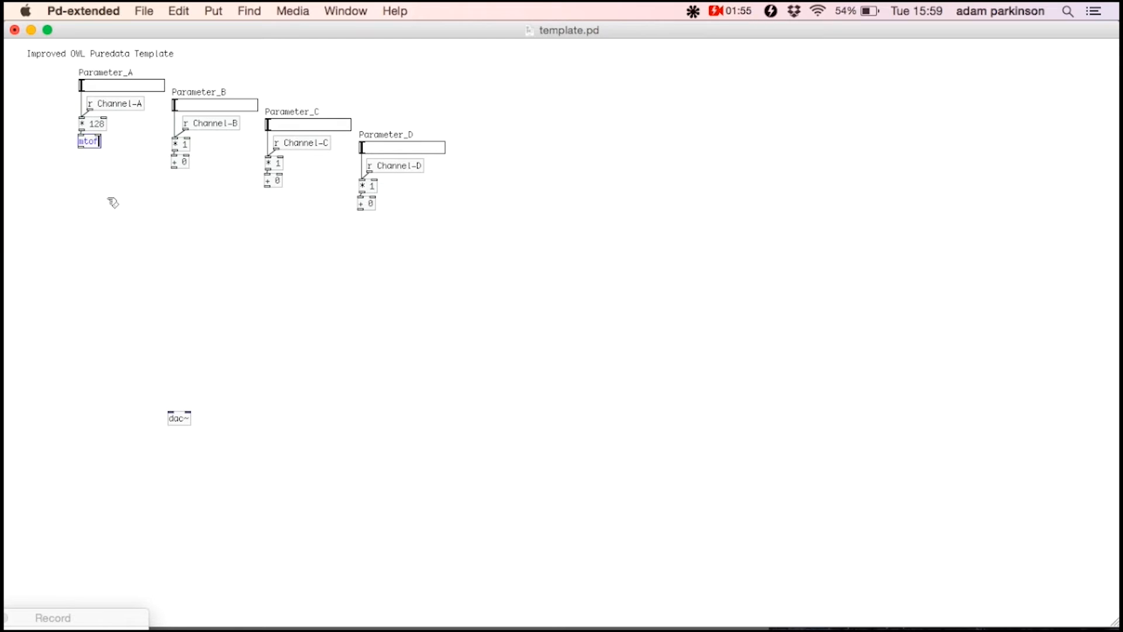
mouse_move(89, 198)
text(sig~)
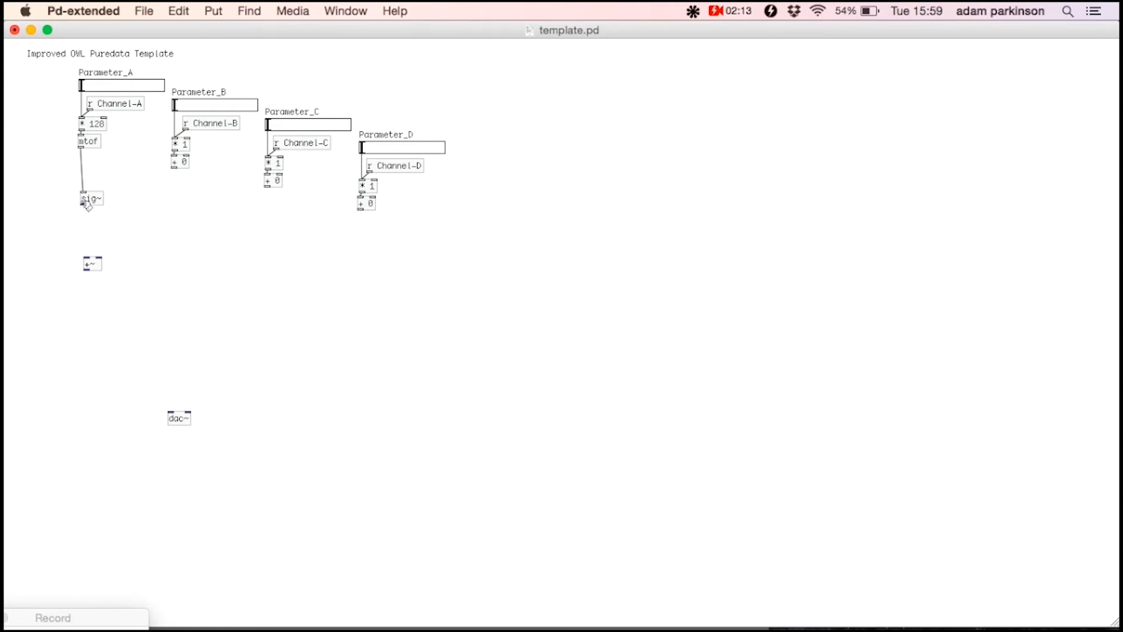
Wire sig~ into +~ with a carrier osc~ below, plus a modulator *~ and osc~ pair.
drag(83, 207, 86, 257)
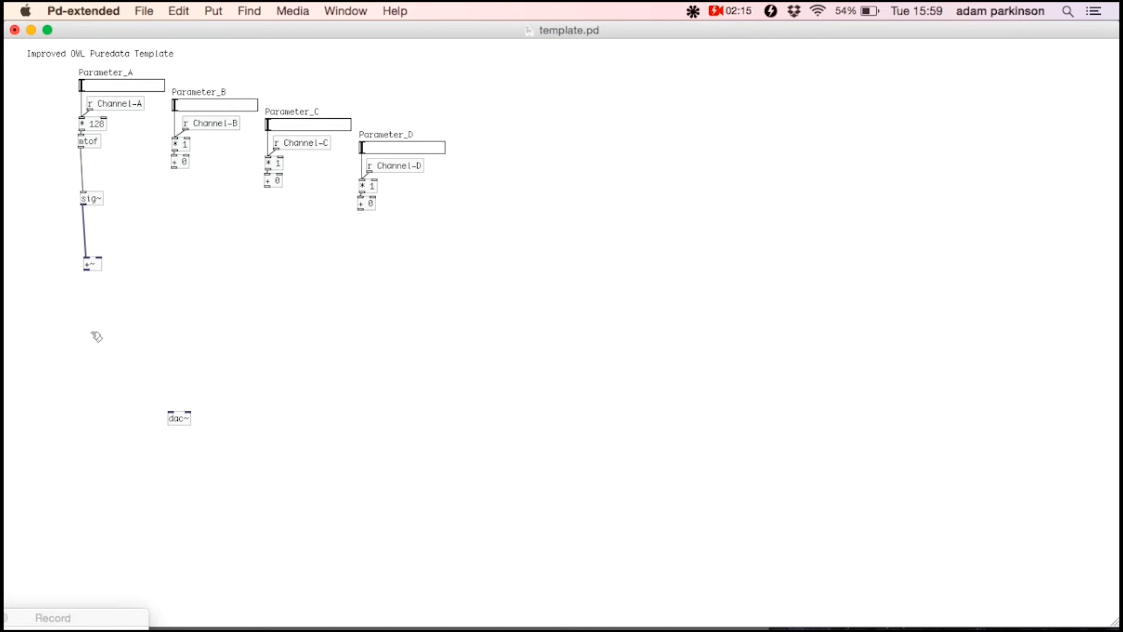
text(osc~)
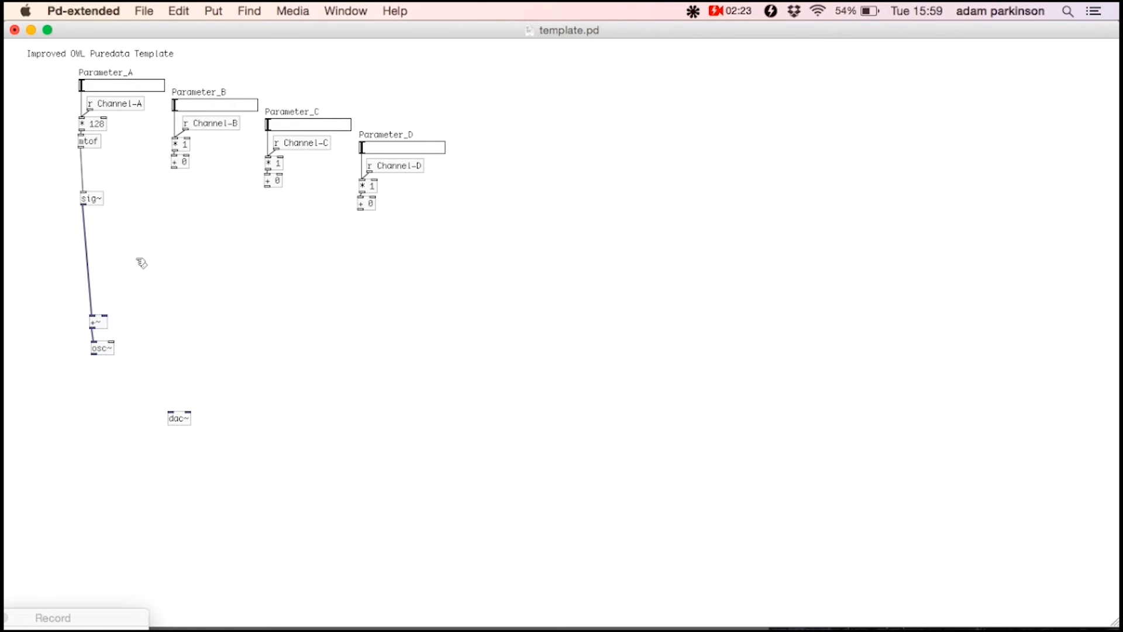
text(osc~)
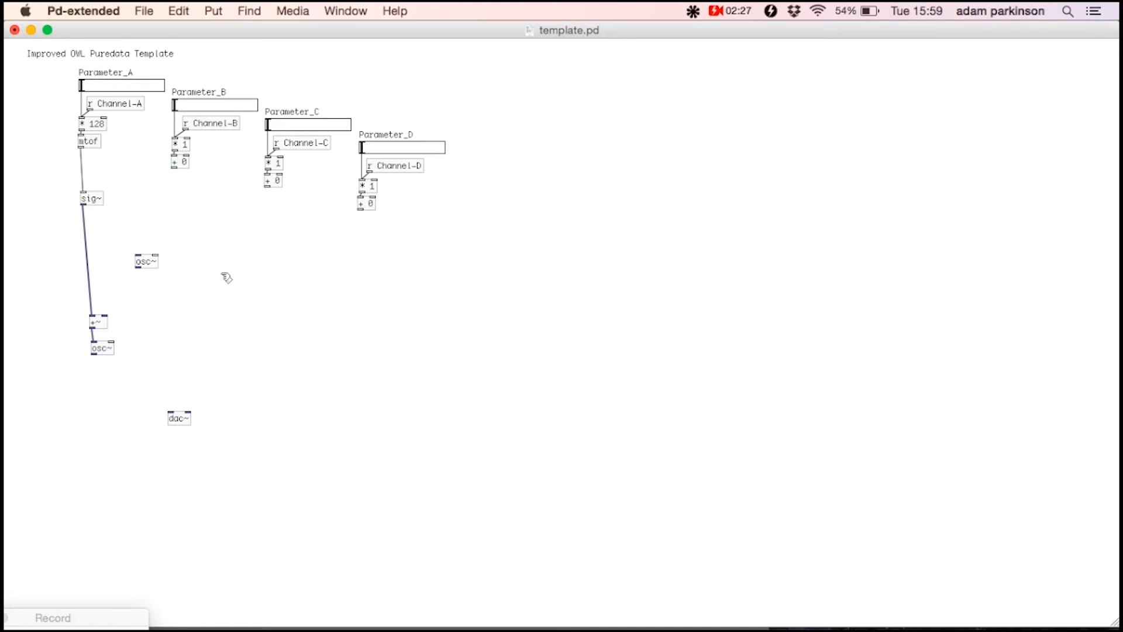
mouse_move(191, 267)
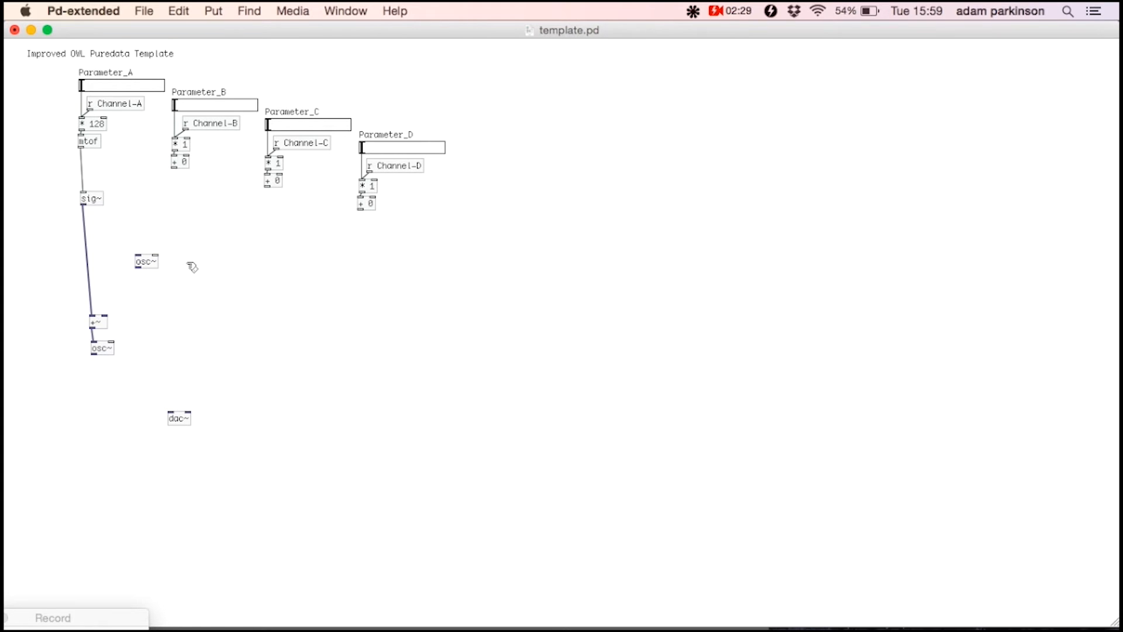
mouse_move(137, 234)
text(*~)
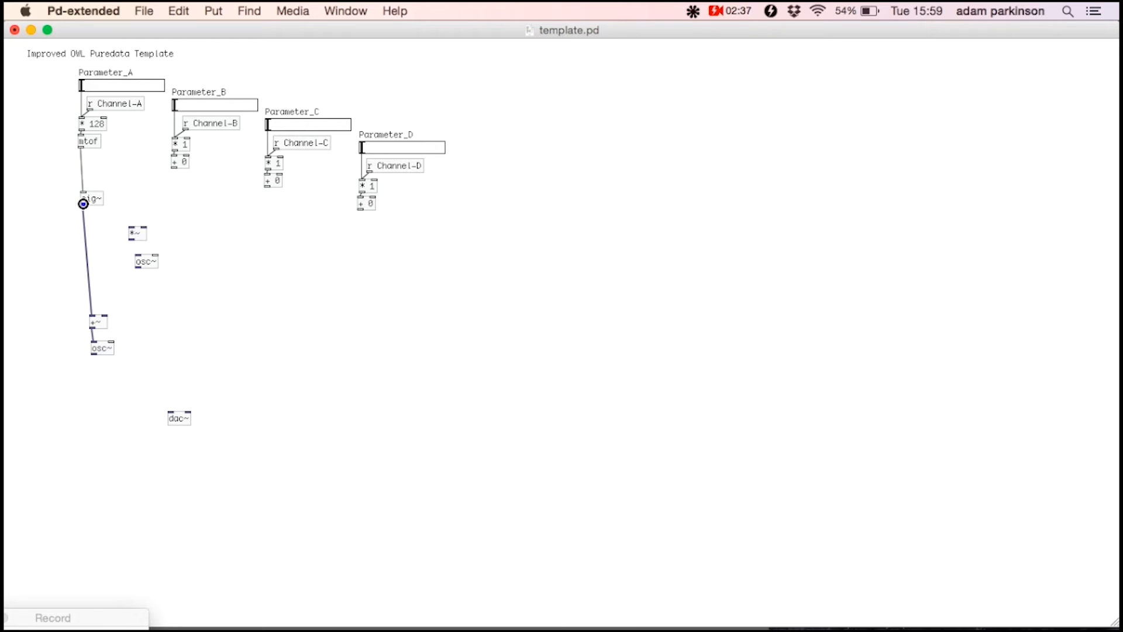
Feed sig~ into the modulator *~ and route the modulated signal into the carrier's +~.
drag(82, 206, 132, 238)
text(*~)
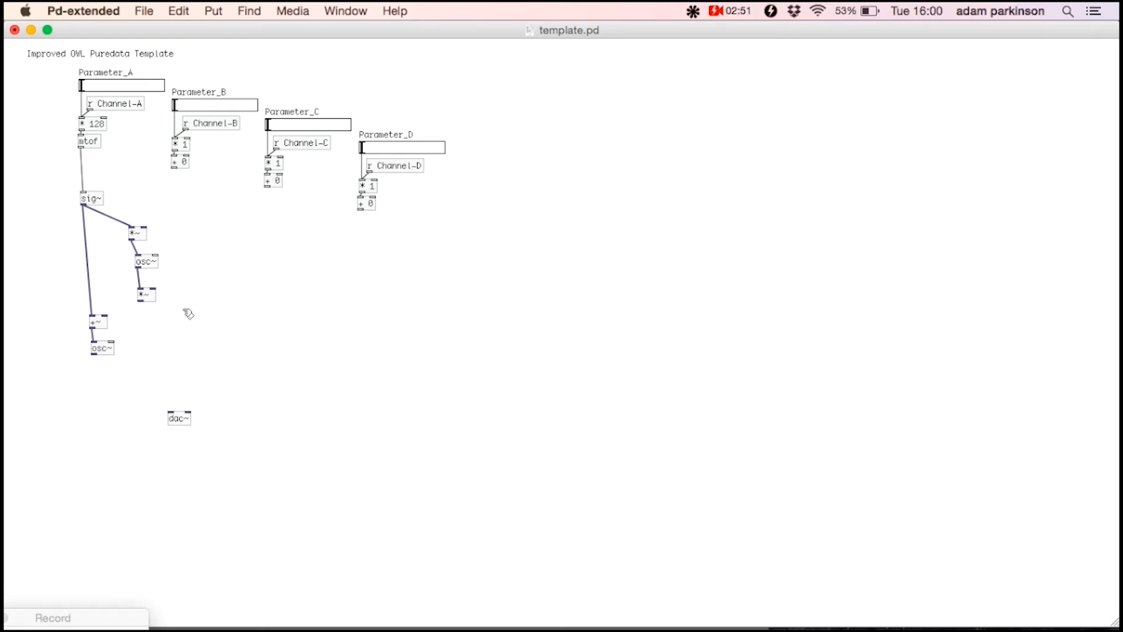
drag(142, 303, 97, 319)
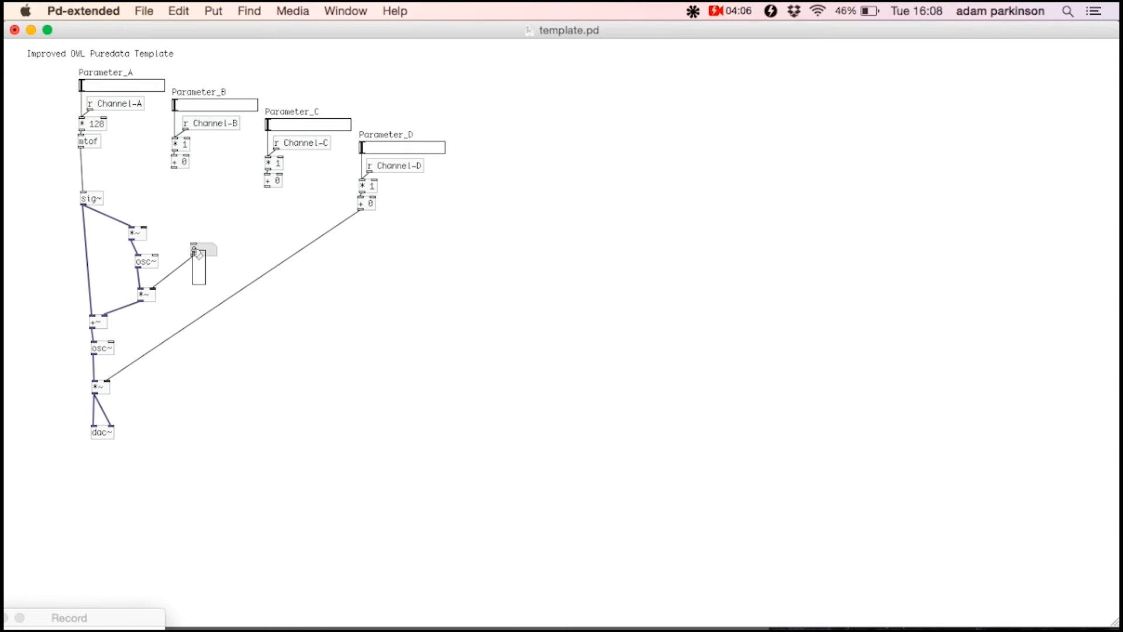
Wire test number boxes to modulator ratio and depth, settling on ratio 3.4 and depth 75.
drag(199, 257, 170, 197)
text(0)
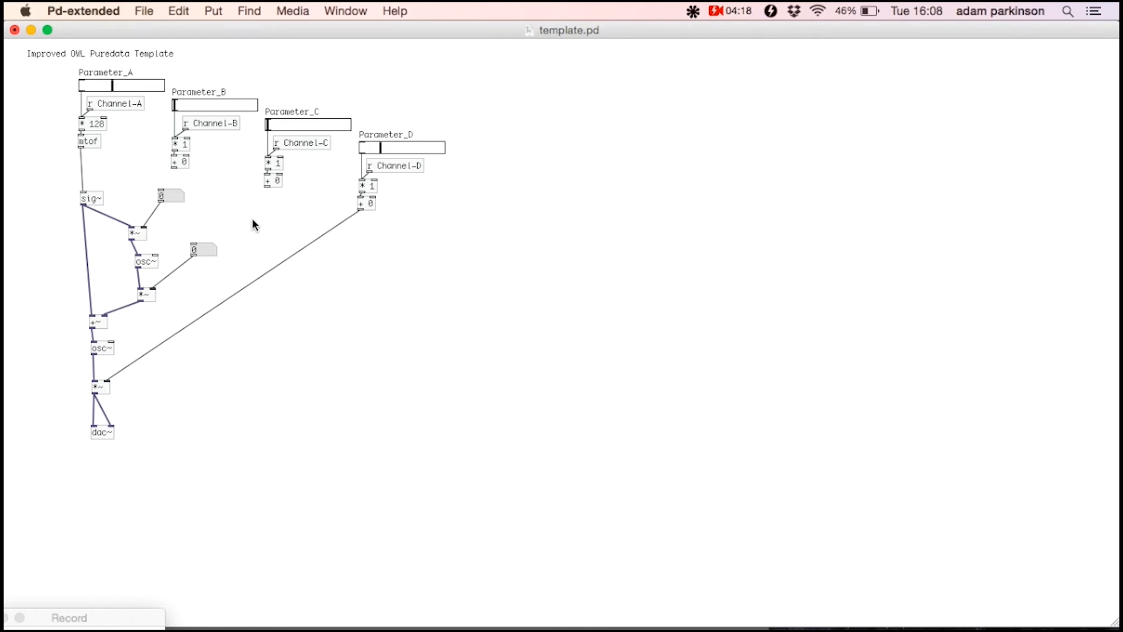
mouse_move(186, 208)
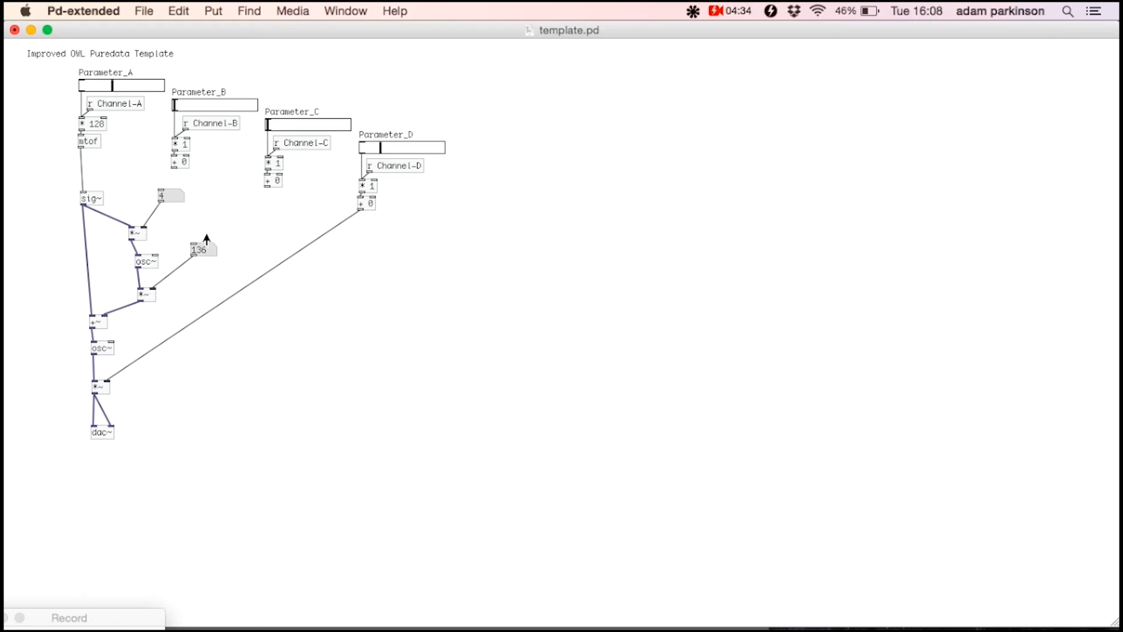
drag(200, 249, 203, 239)
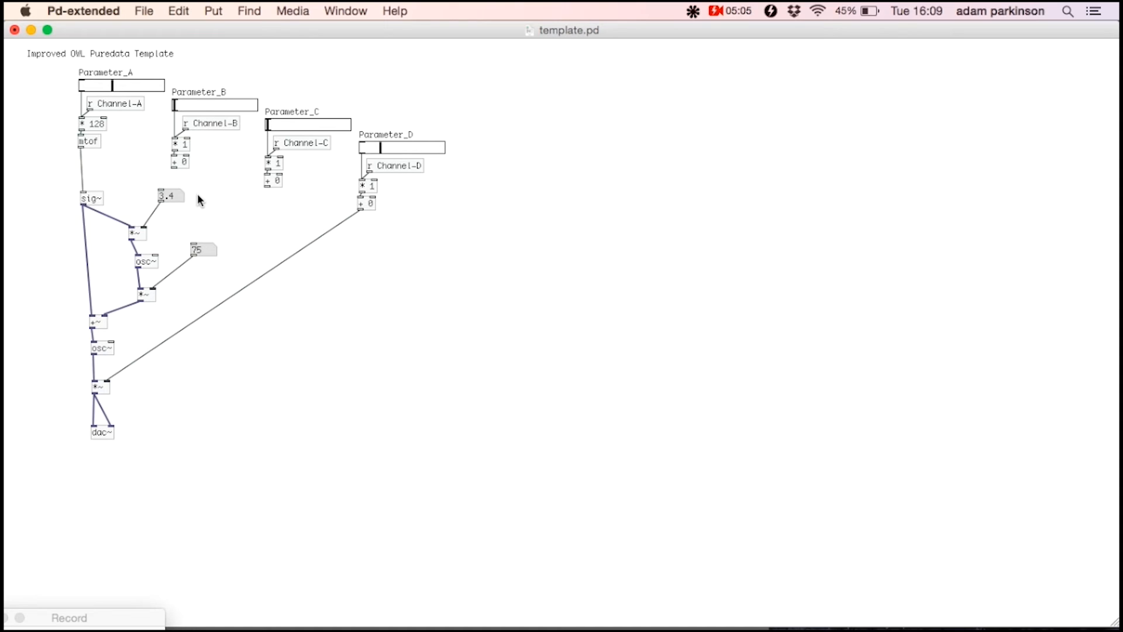
Remove the test numbers, set Parameter_B's multiplier to 16 and Parameter_C's to 2000.
click(170, 195)
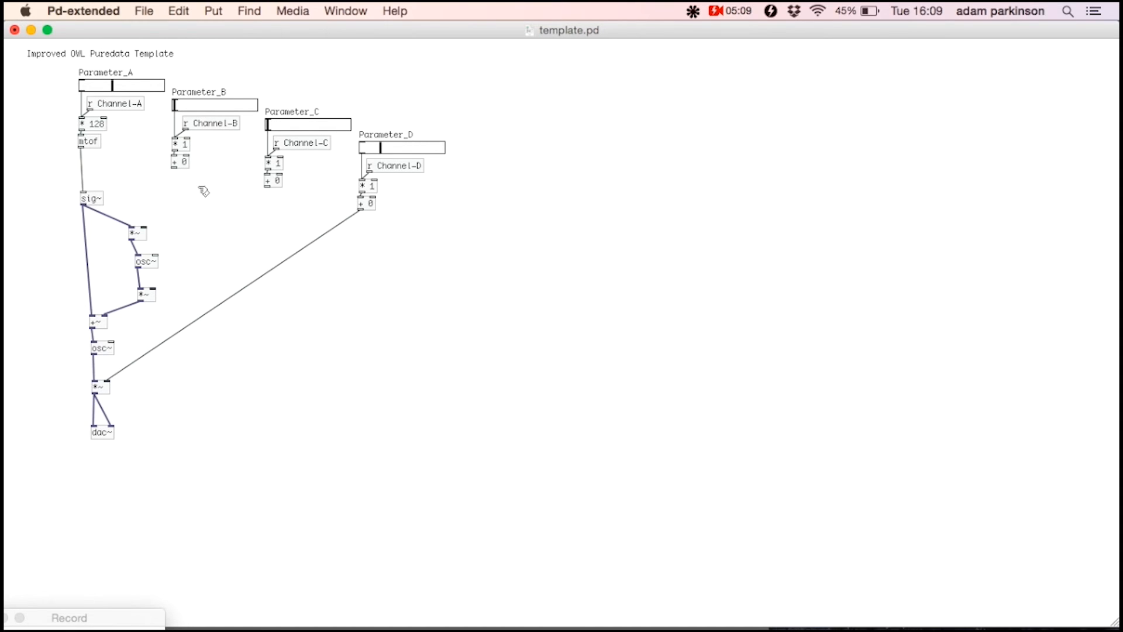
click(182, 145)
text(2)
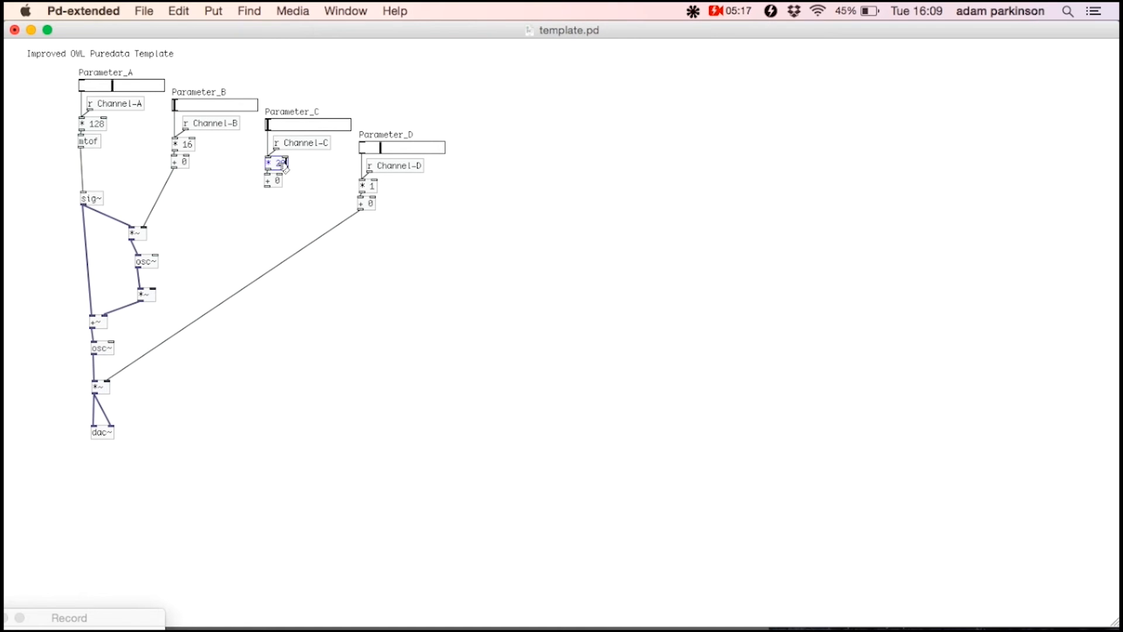
text(000)
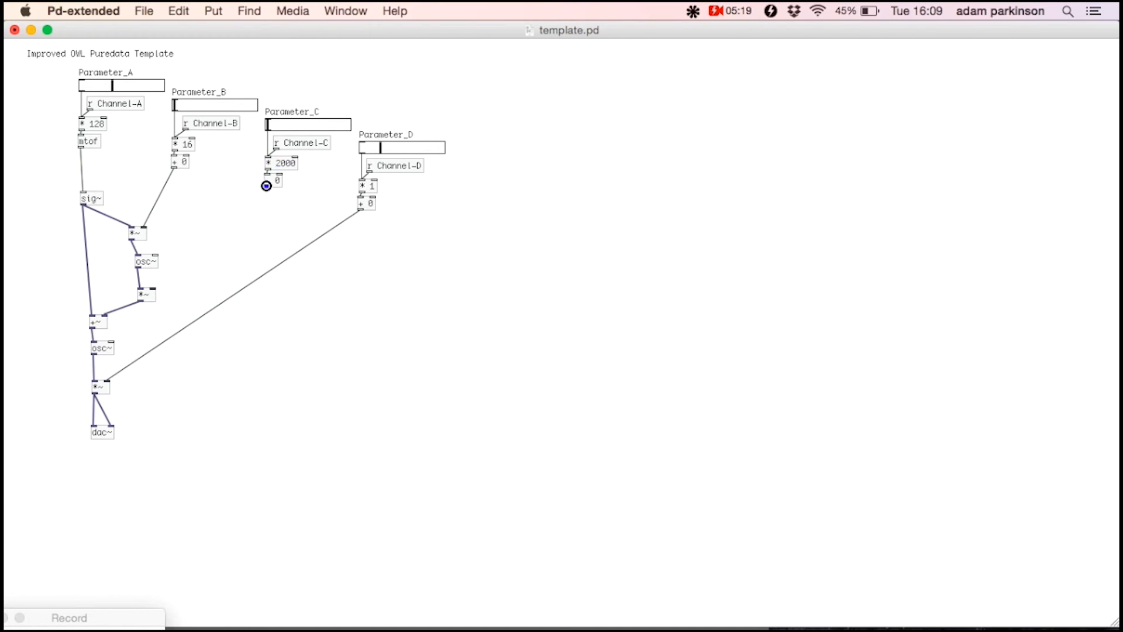